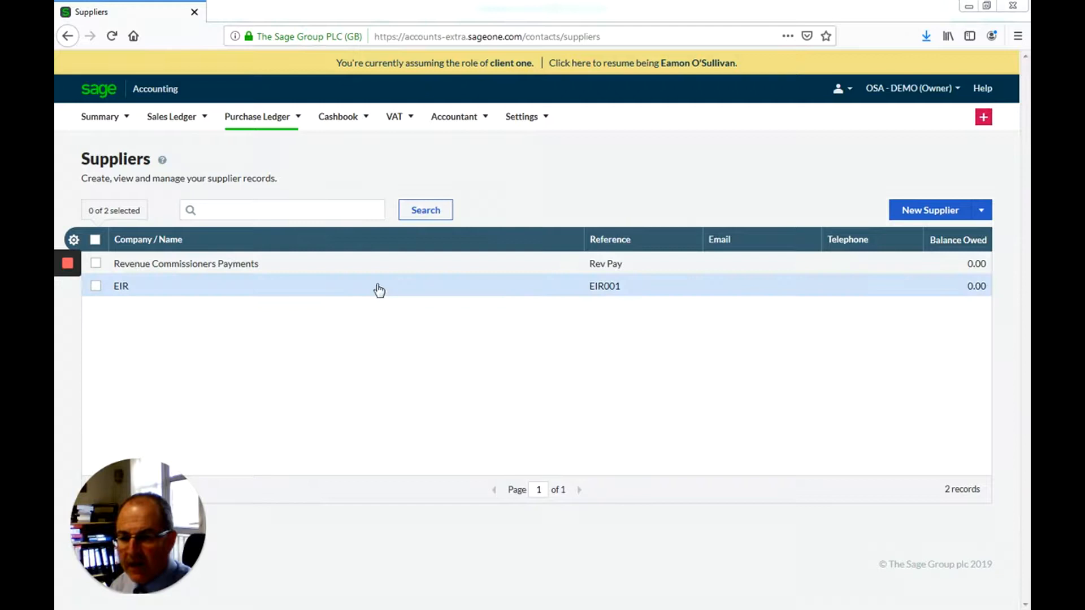
# Go from the supplier list to the business Settings overview via Manage Business Account
pyautogui.click(911, 88)
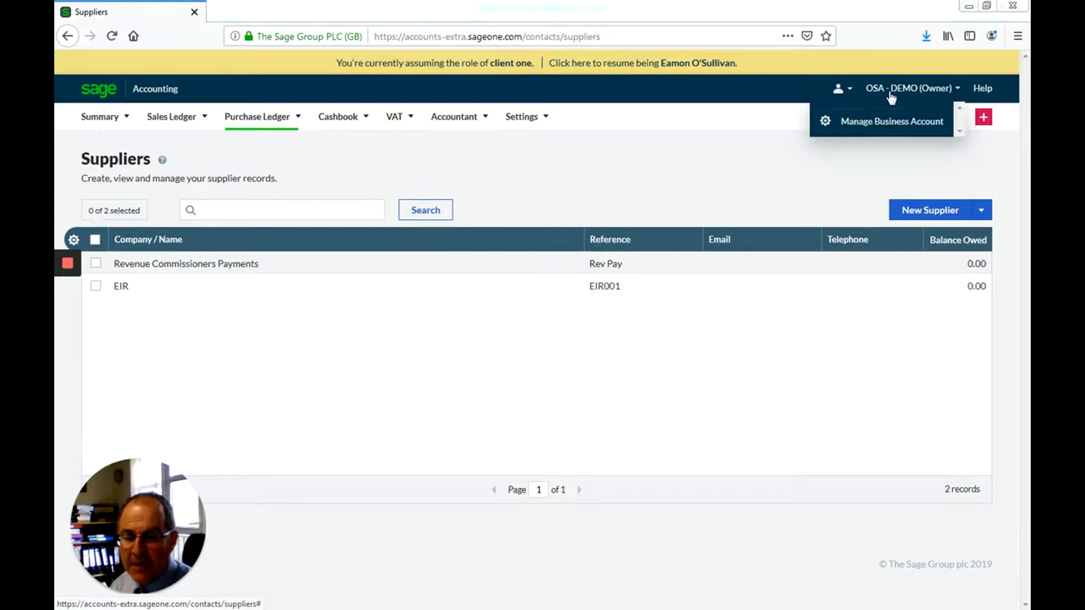
pyautogui.click(521, 117)
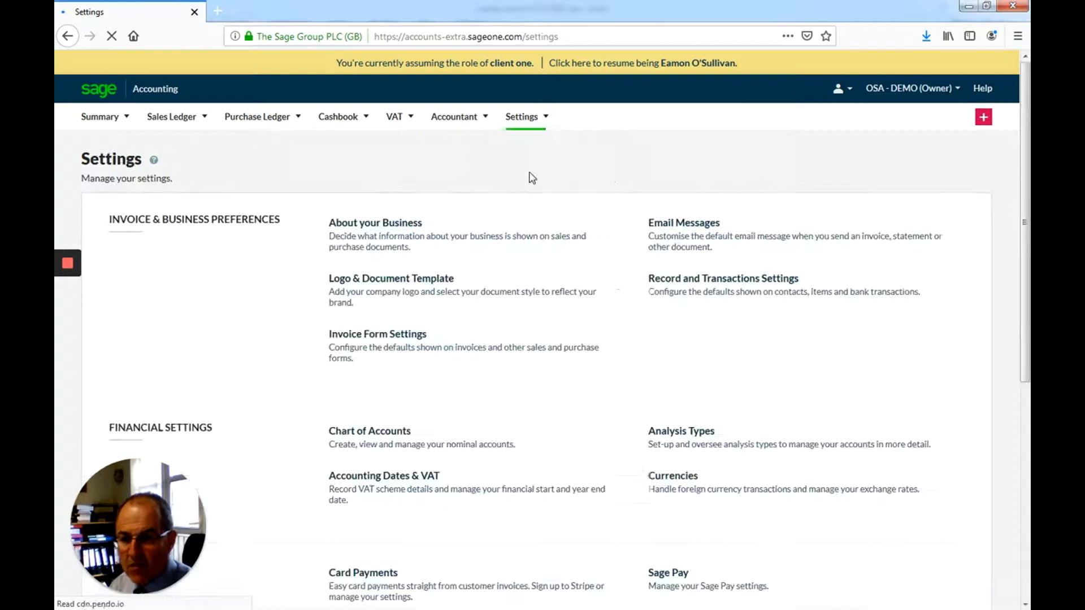
# Set the business type to Limited Company/LLP with registration number 999999
pyautogui.click(374, 222)
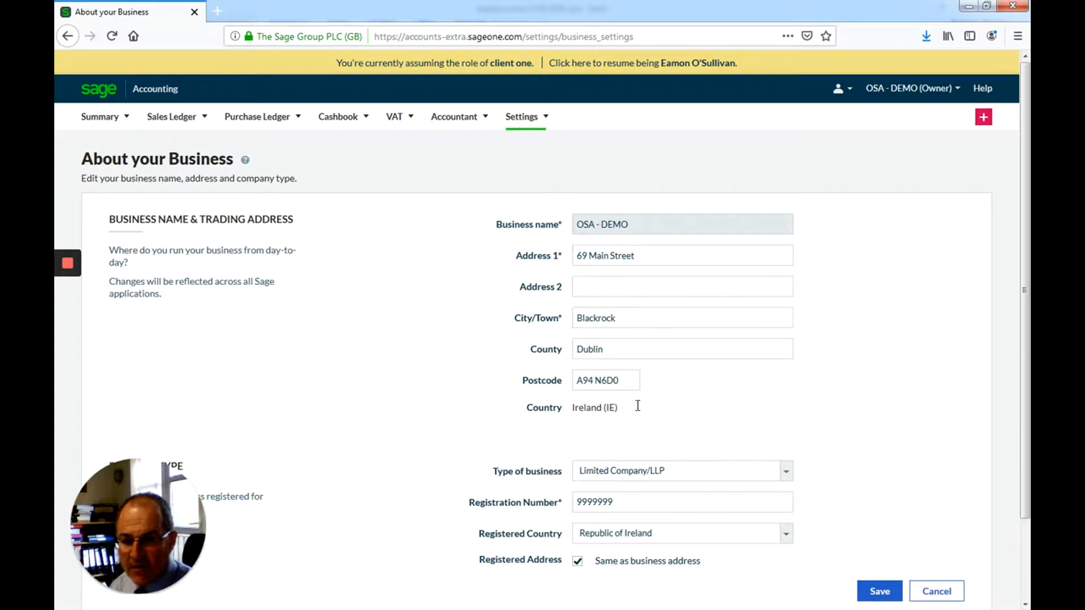
pyautogui.scroll(-3)
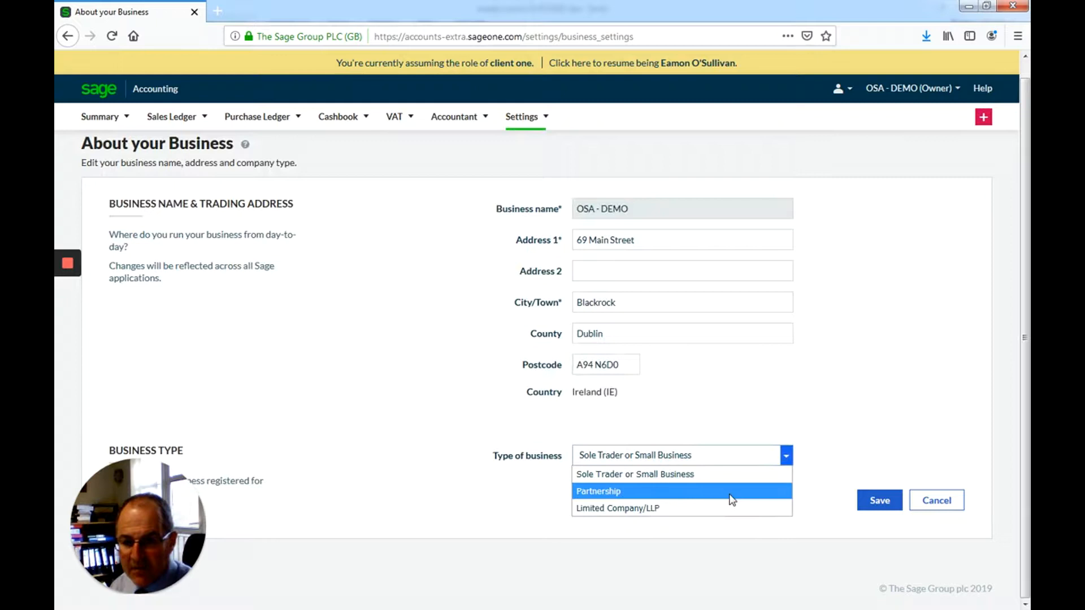
pyautogui.click(617, 508)
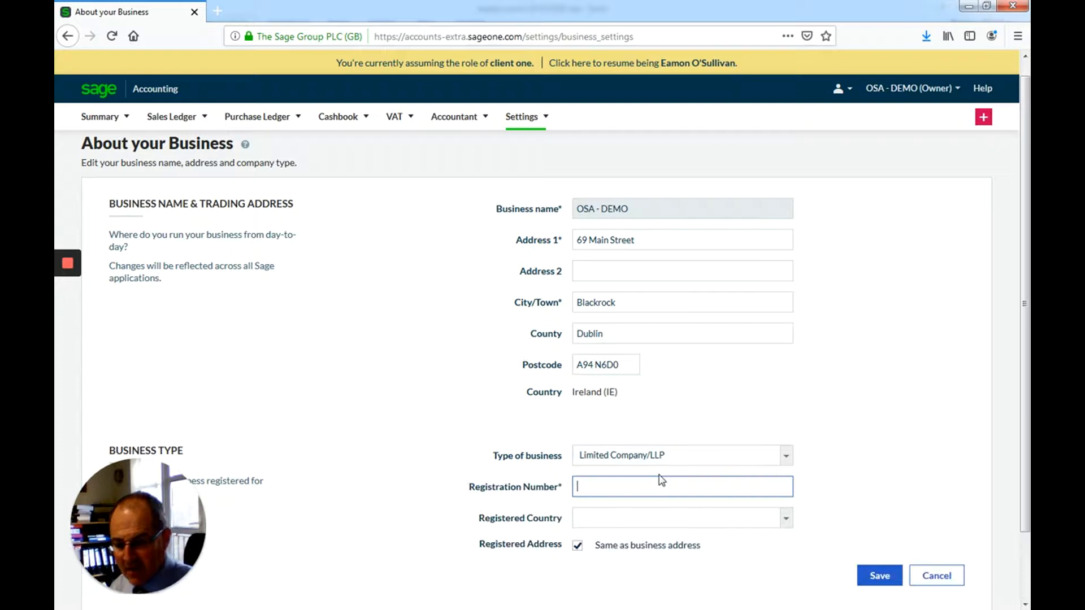
pyautogui.write('999999')
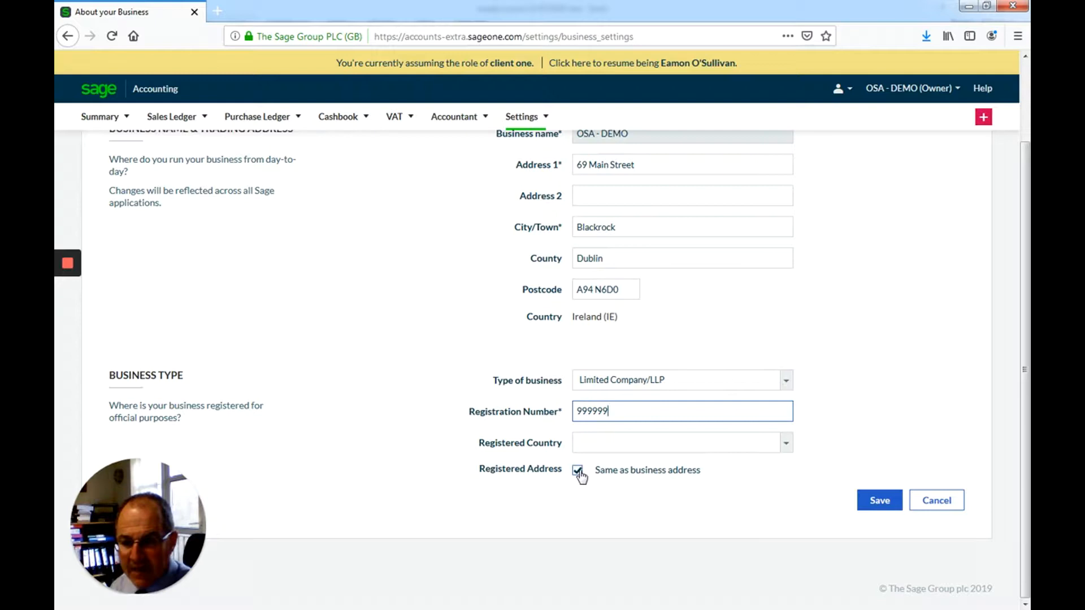
# Enter a separate registered address 'ASDFASDF' and save the business details; the update fails
pyautogui.click(577, 470)
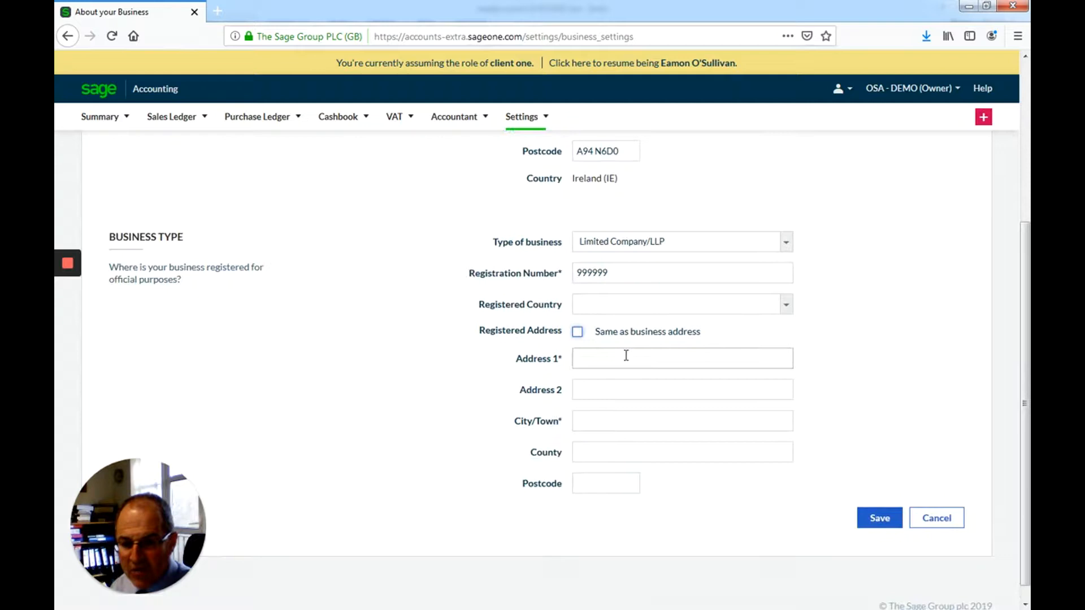
pyautogui.write('ASDFASDF')
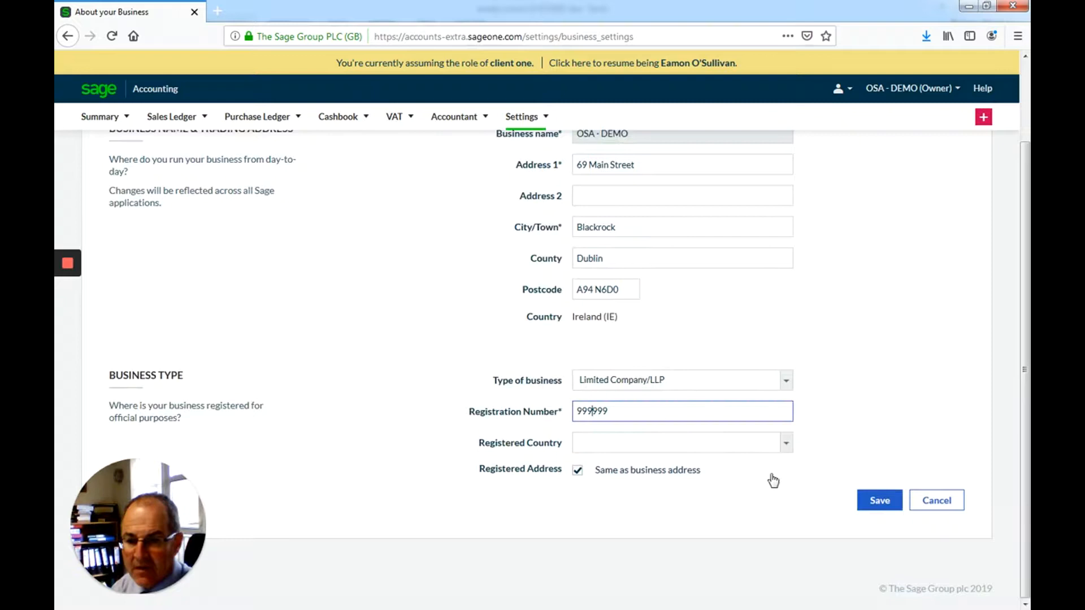
pyautogui.click(879, 500)
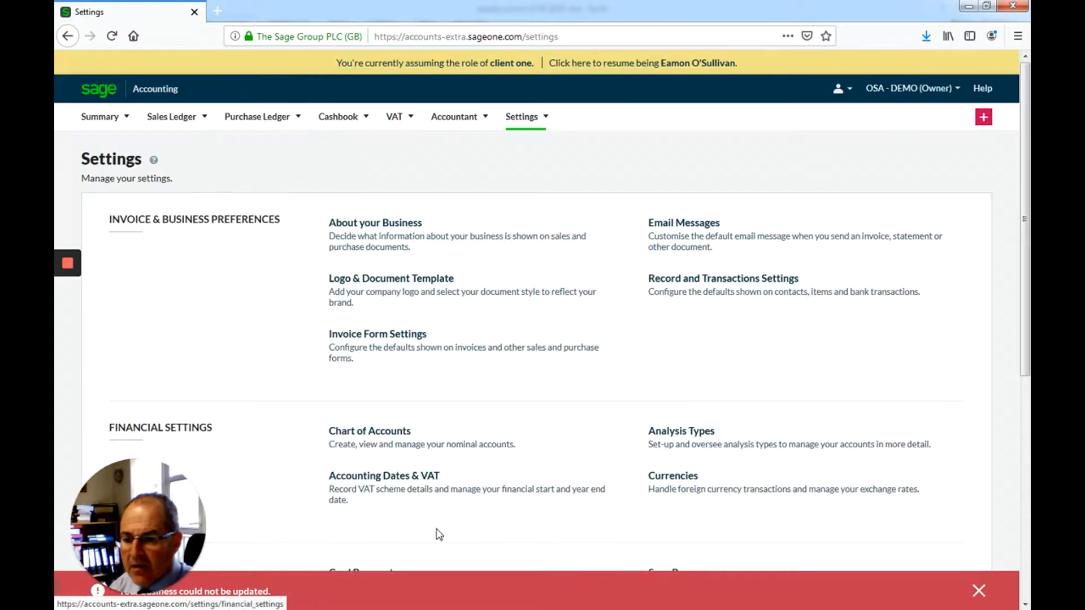
# Return to the Suppliers list via the Purchase Ledger menu
pyautogui.click(257, 117)
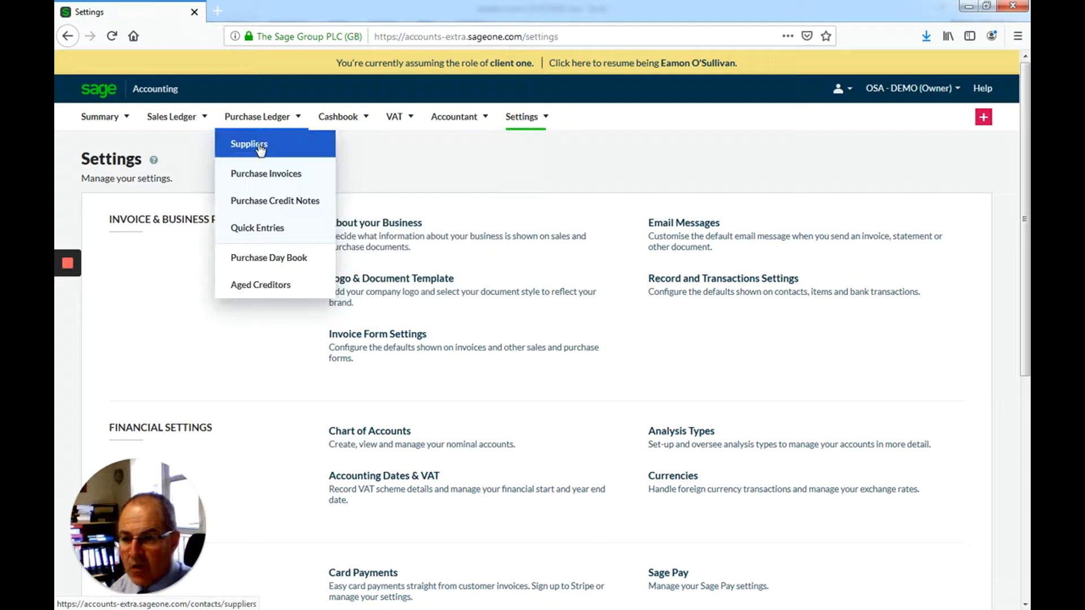
pyautogui.click(250, 144)
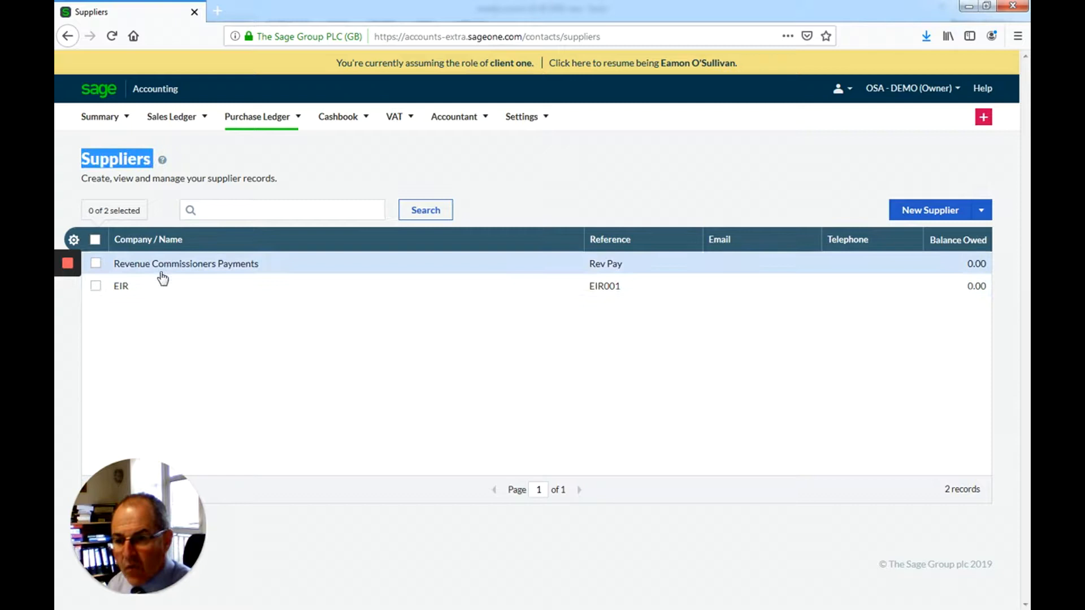
# Create supplier OSA McQuillan with reference OSA001
pyautogui.click(930, 210)
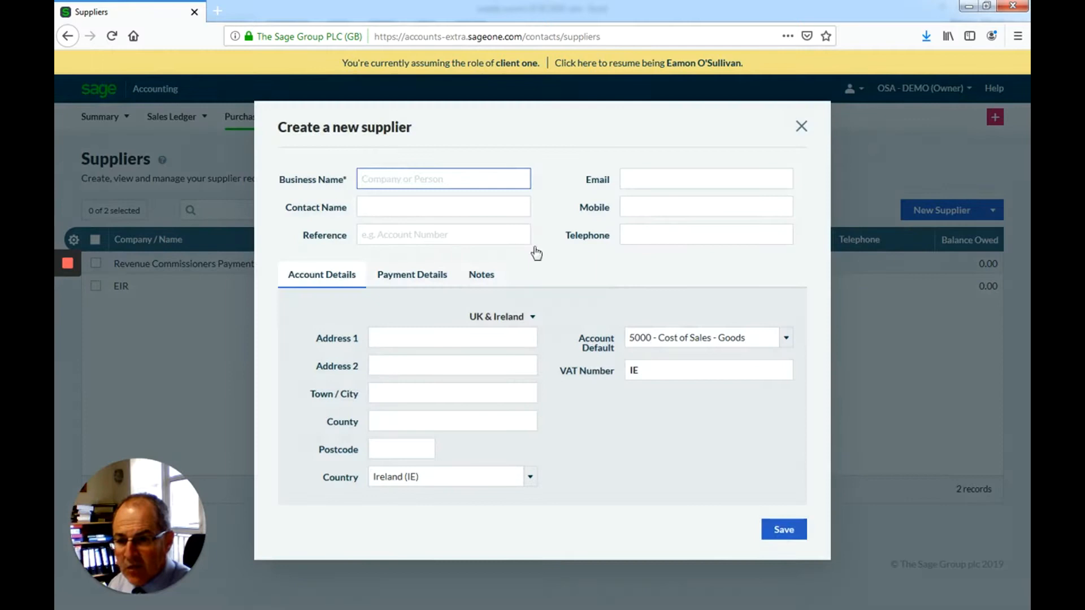
pyautogui.write('osa')
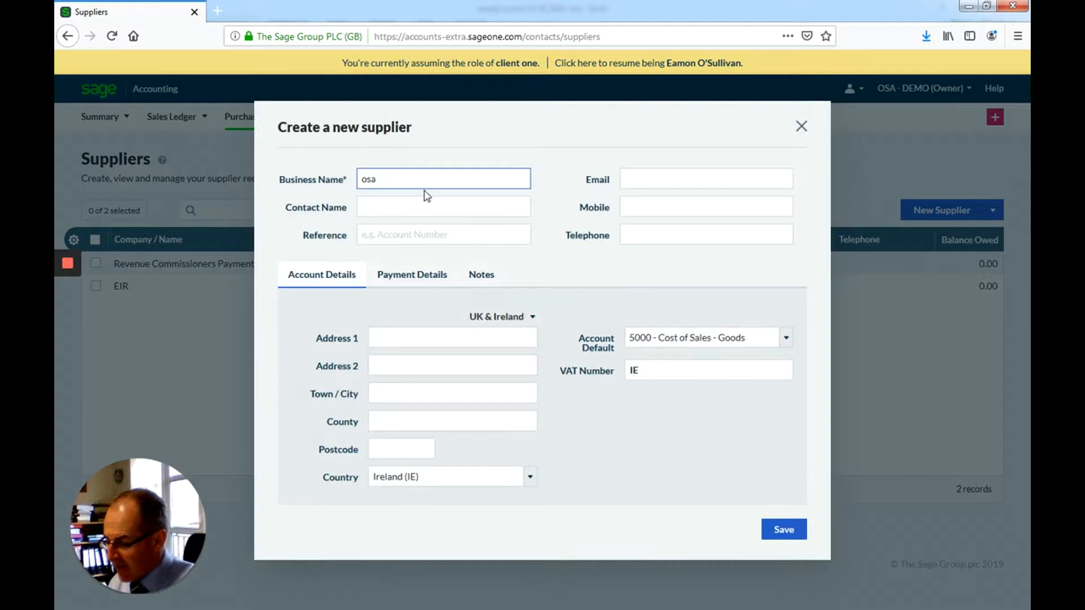
pyautogui.write('OSA McQuillan')
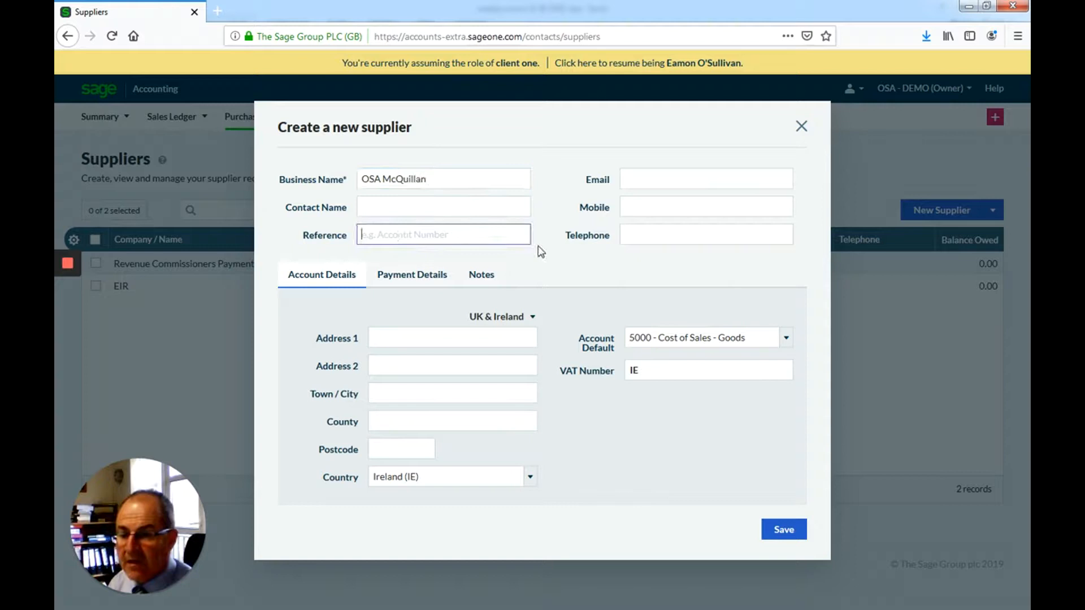
pyautogui.write('OSA001')
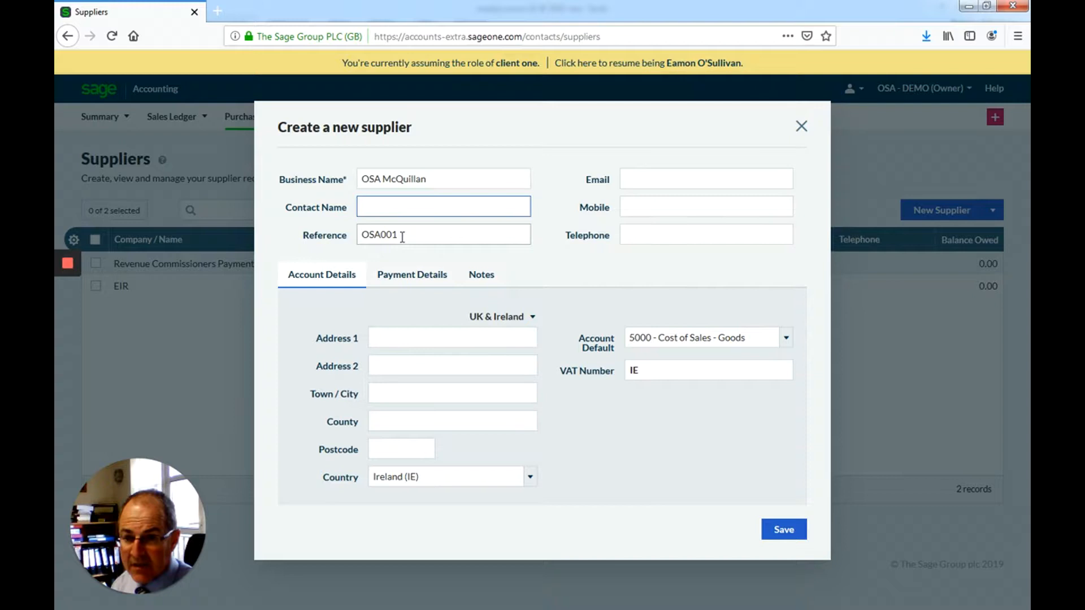
pyautogui.click(452, 338)
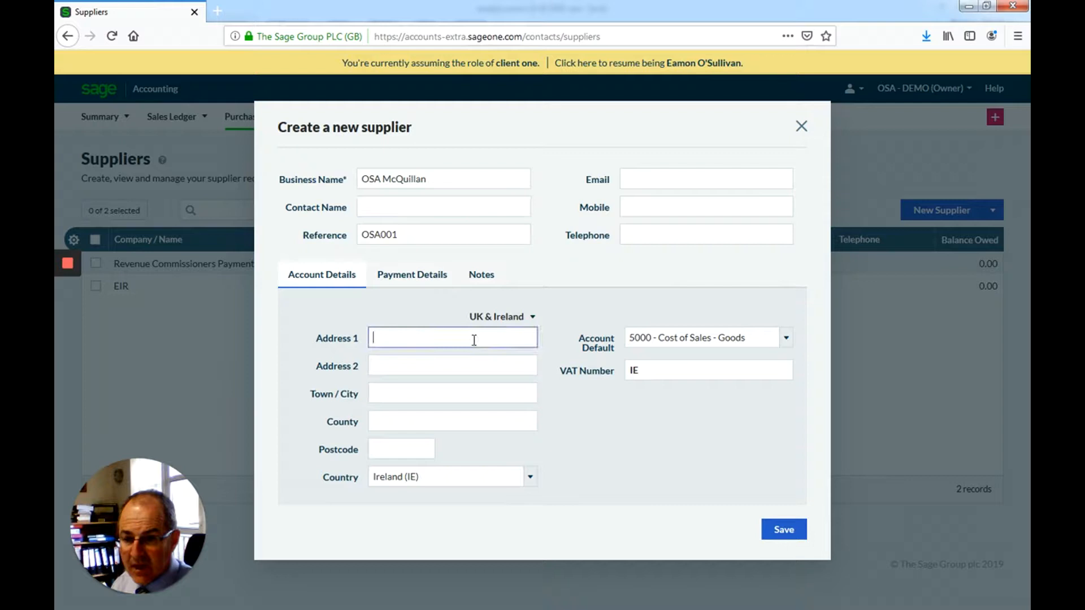
# Set the default account to 7610 - Accountancy Fees and save the supplier
pyautogui.click(786, 338)
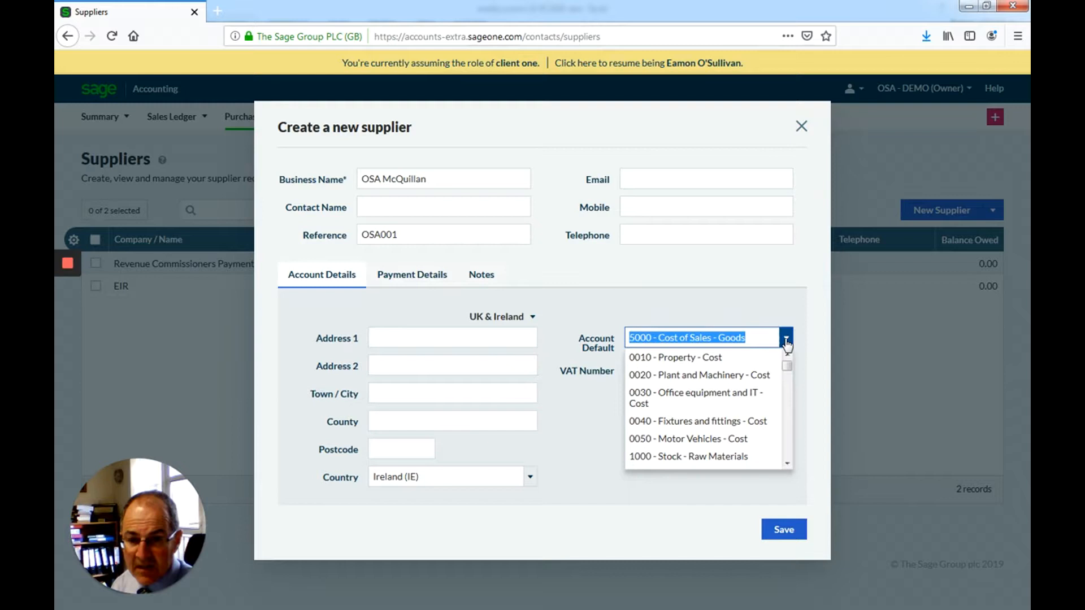
pyautogui.write('ACCOUNT')
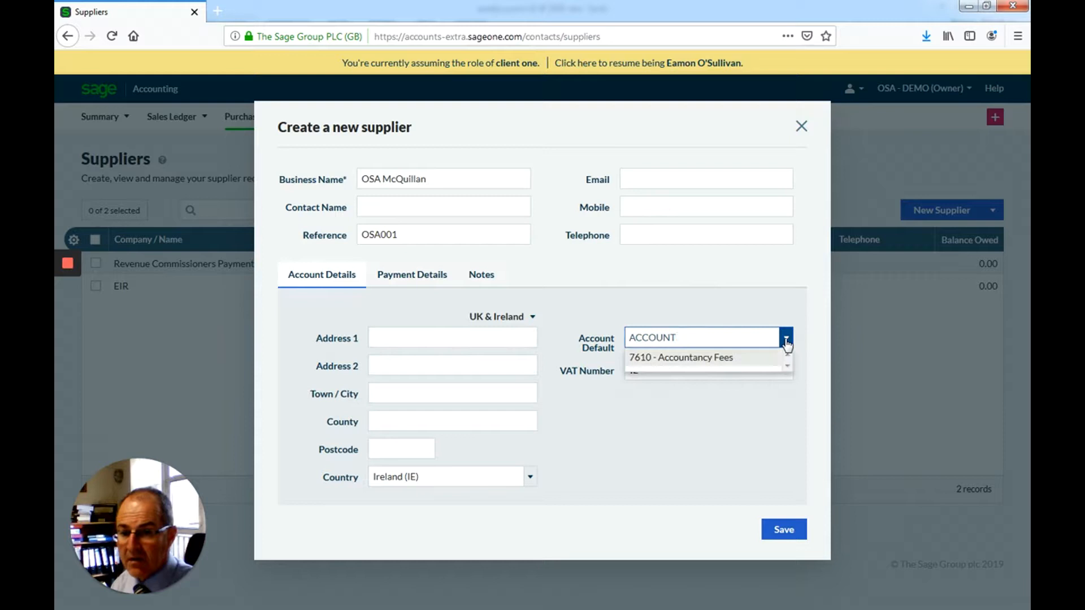
pyautogui.click(681, 357)
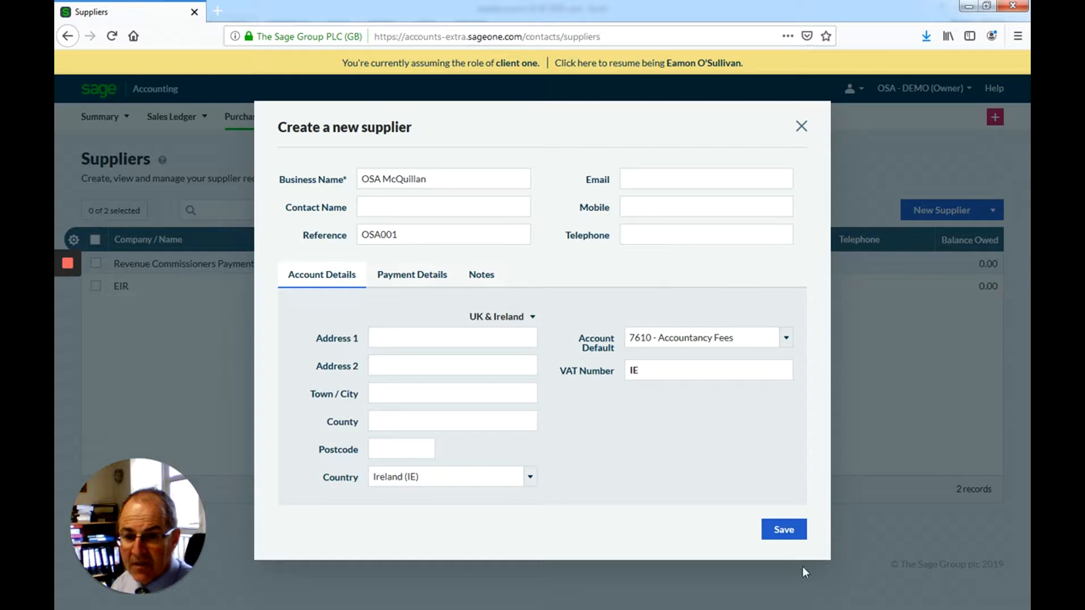
pyautogui.click(783, 530)
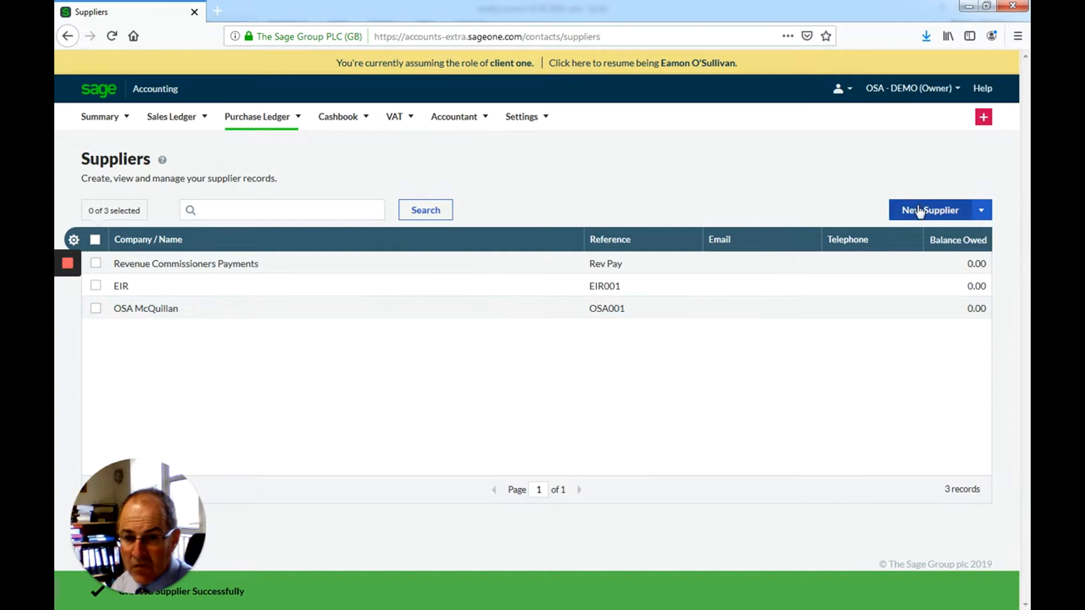
# Bring up the Purchase Invoices list from the Purchase Ledger menu
pyautogui.click(256, 116)
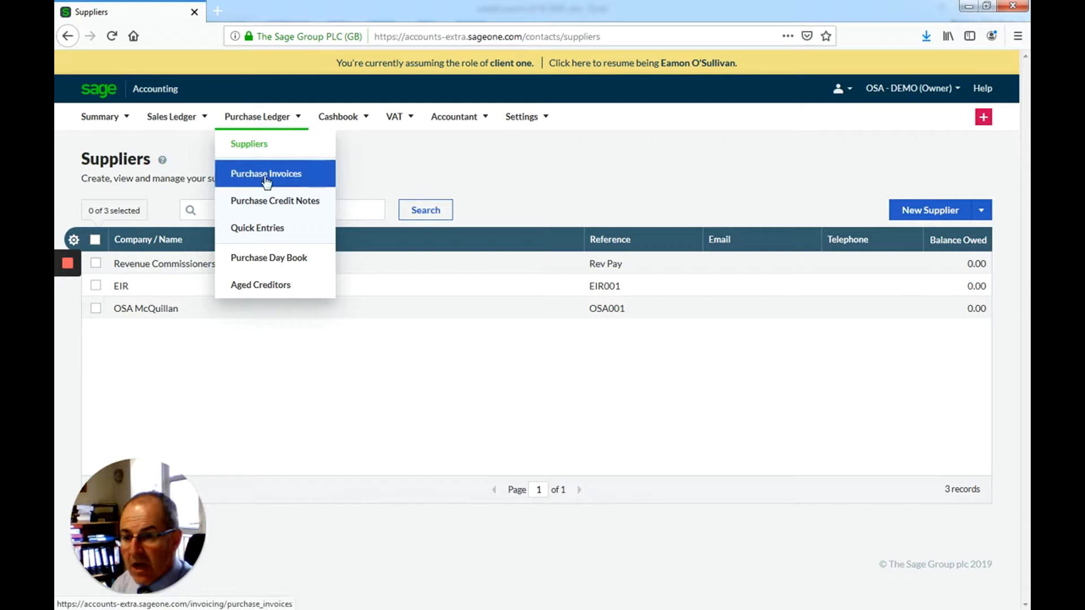
pyautogui.click(266, 173)
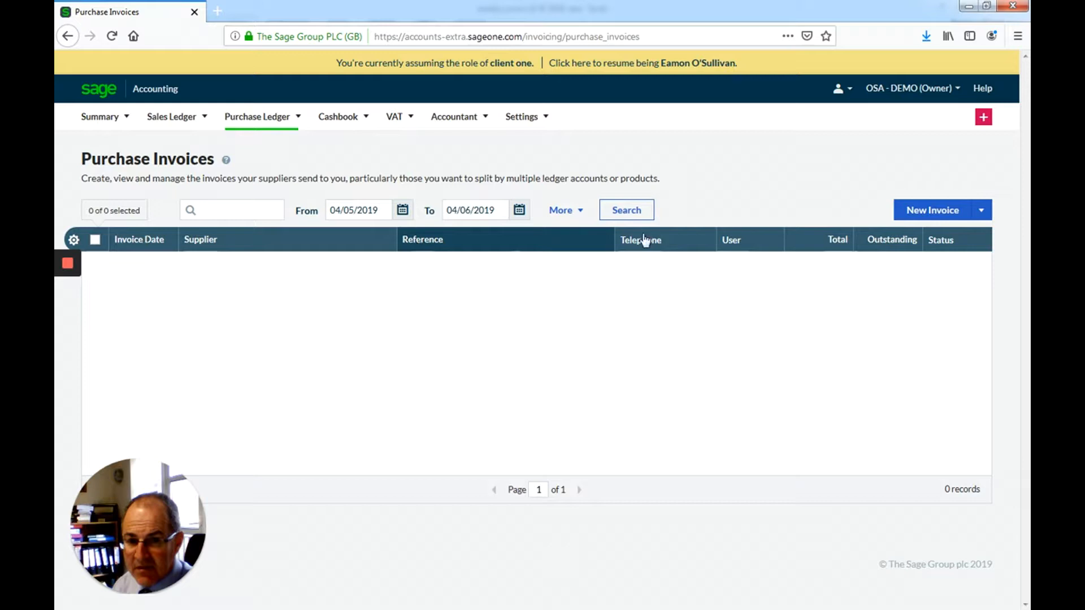
pyautogui.click(931, 209)
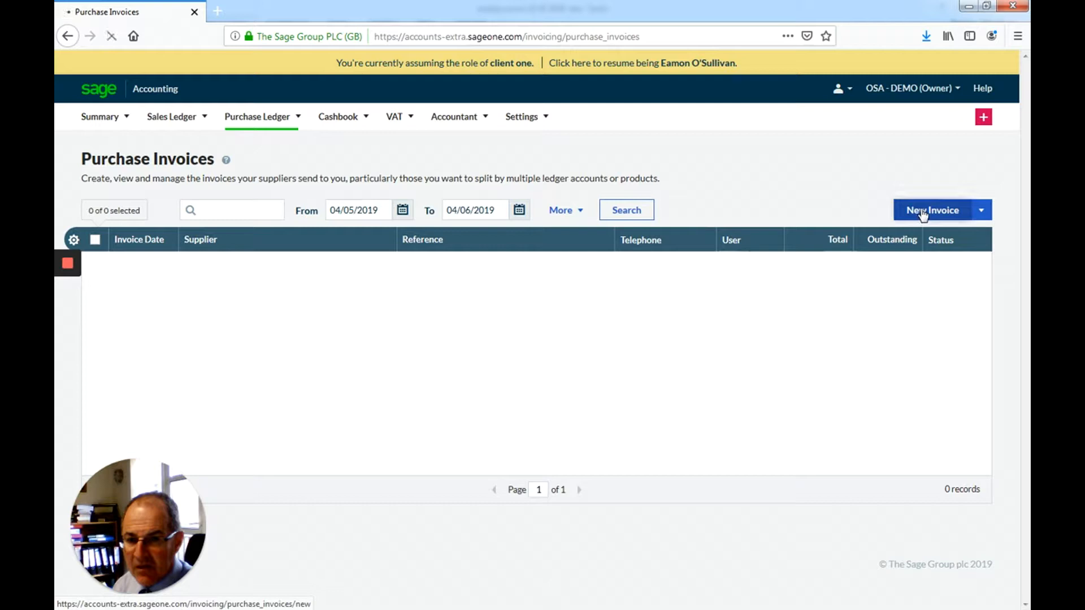
# Start a new invoice for OSA McQuillan dated 31/12/2018 with supplier reference 123456
pyautogui.click(931, 210)
pyautogui.write('OSA')
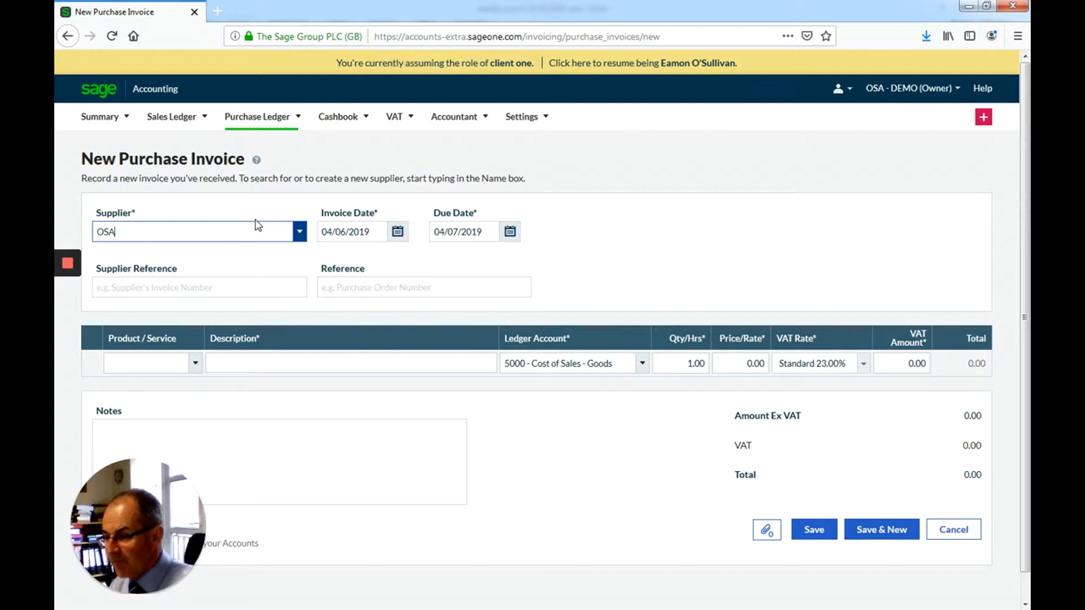
pyautogui.write('EIR')
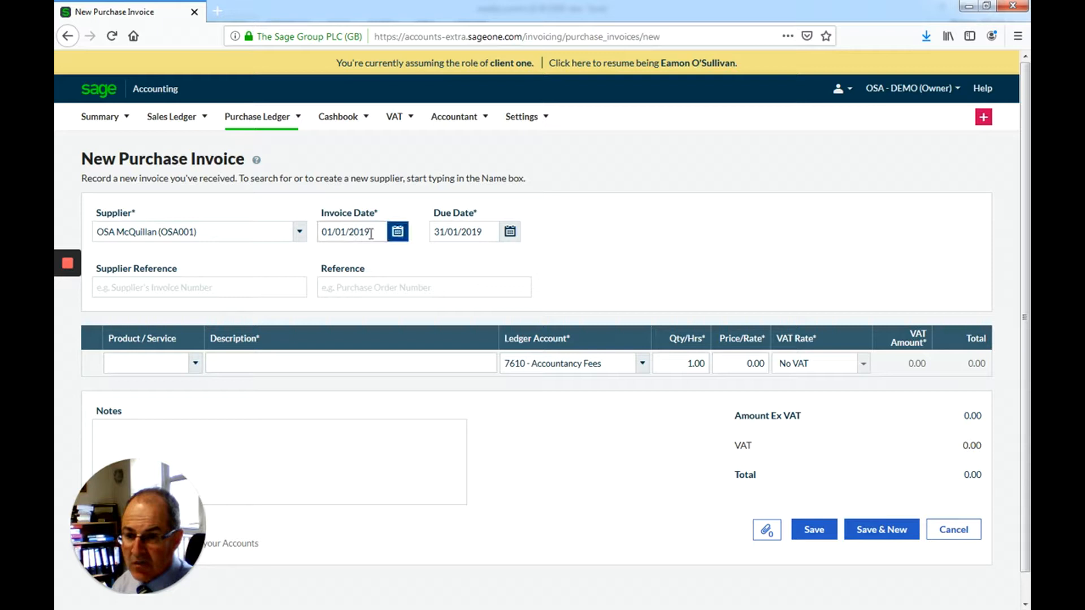
pyautogui.click(397, 231)
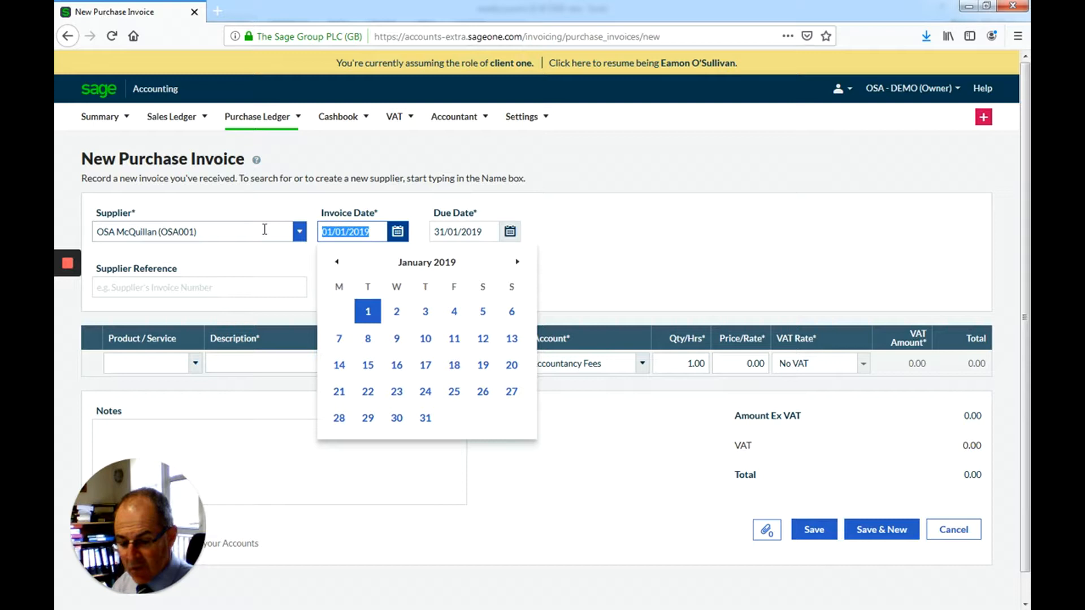
pyautogui.write('311219')
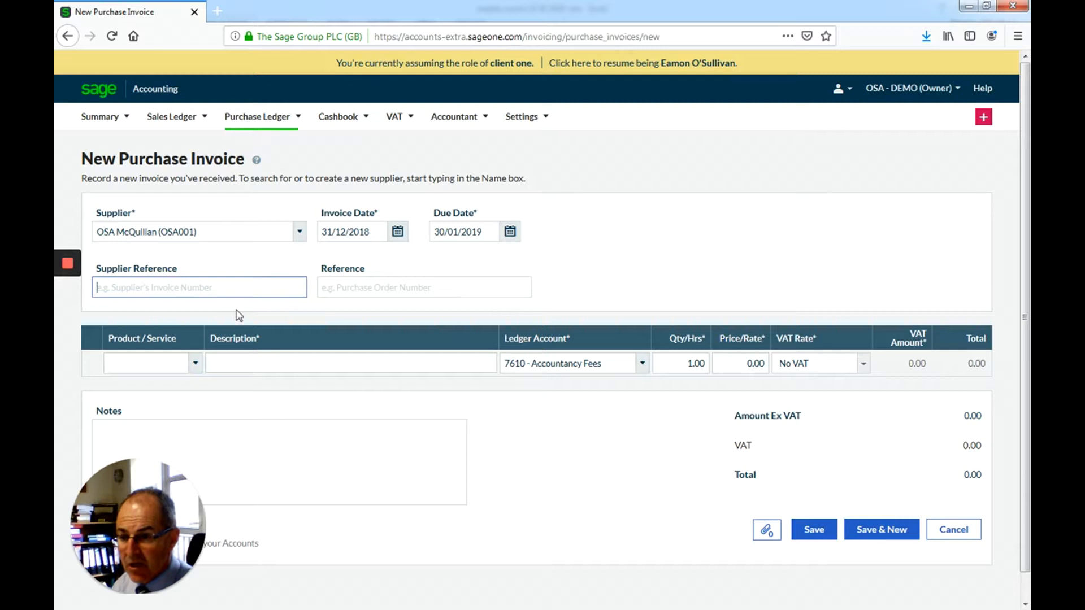
pyautogui.write('123456')
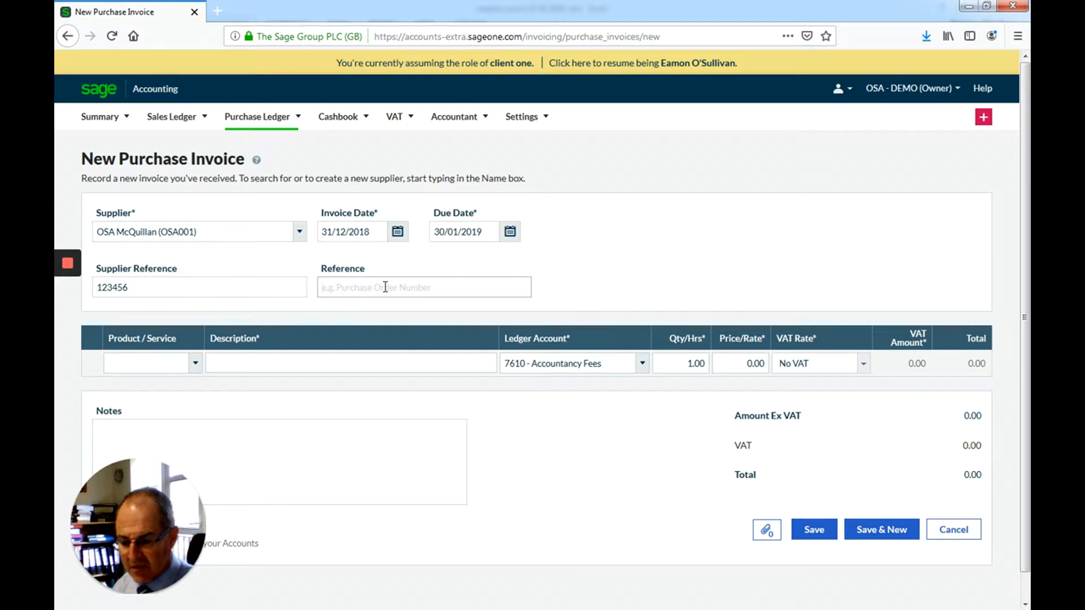
# Give the invoice reference 301, describe the line as ACCOUNTING and search ledger accounts
pyautogui.write('301')
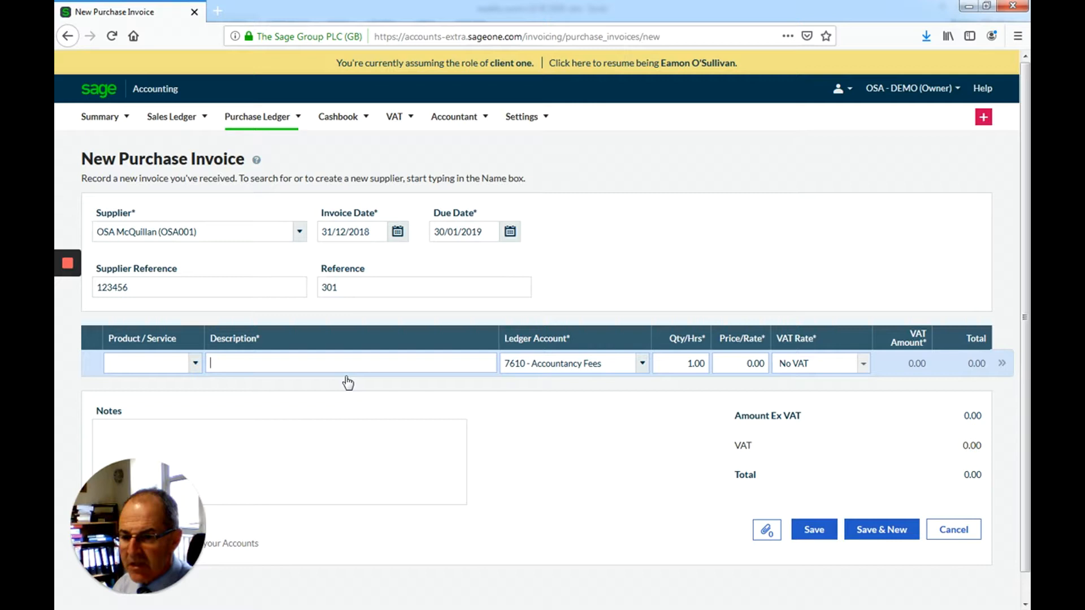
pyautogui.write('ACCOUNTING')
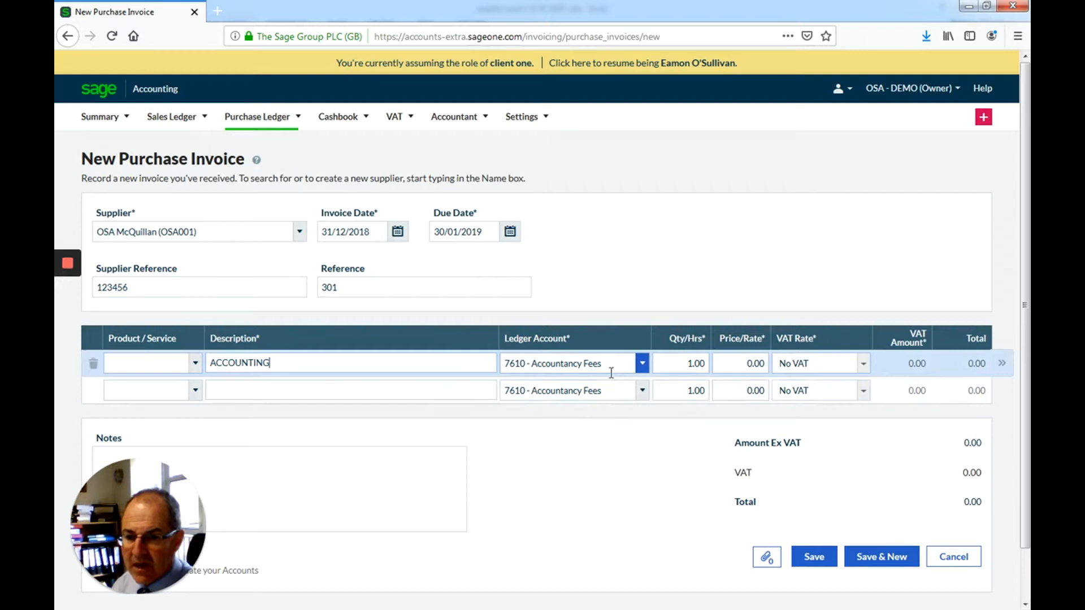
pyautogui.write('PHONE')
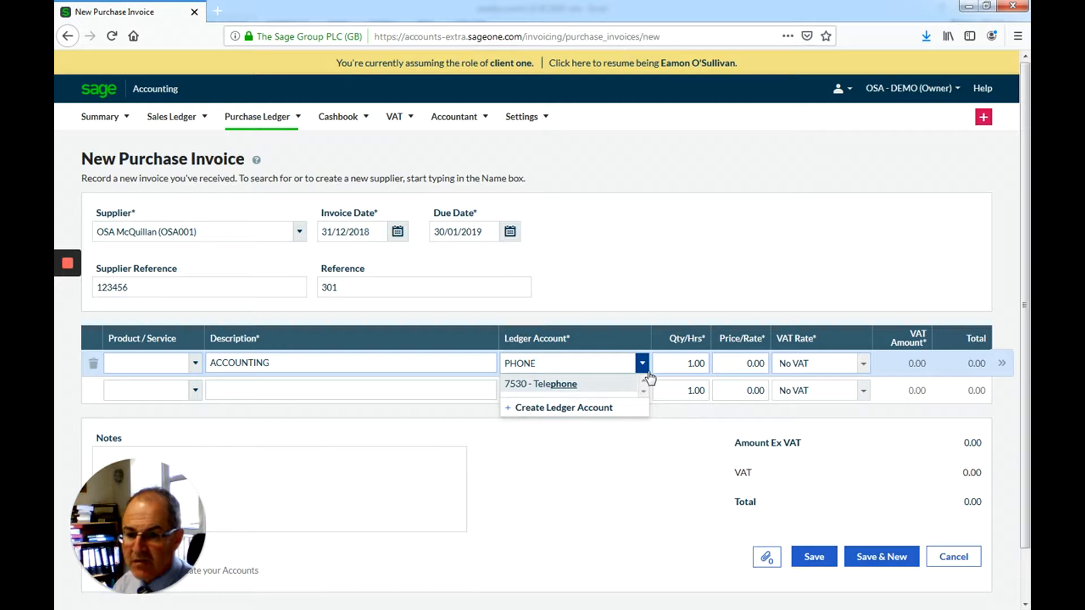
pyautogui.write('MOTOR')
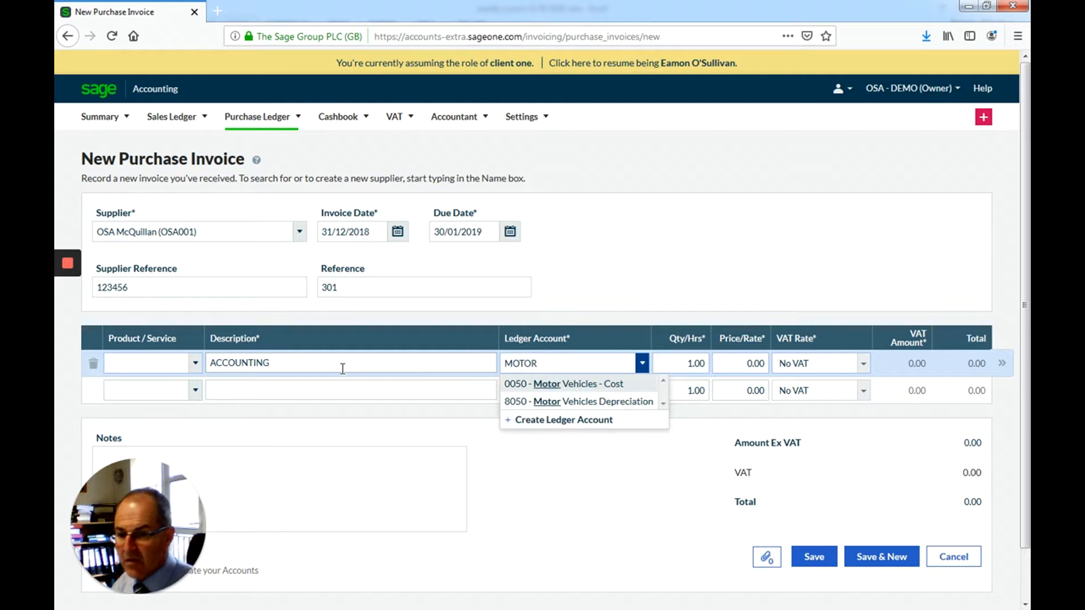
pyautogui.write('VEH')
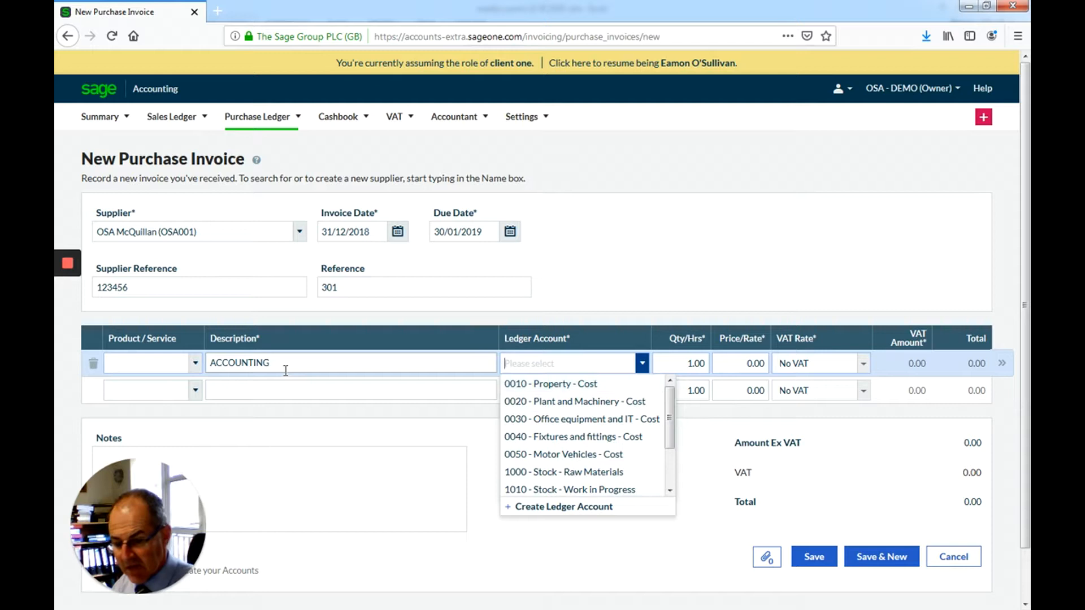
pyautogui.write('A')
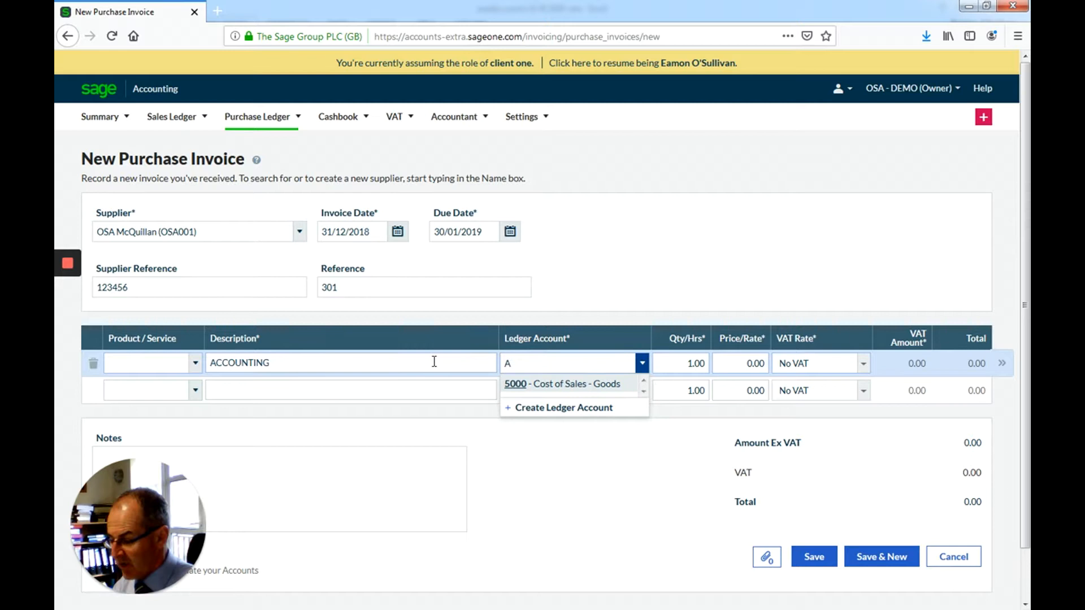
# Set the line to Accountancy Fees at 1,000.00 plus 23% VAT and save the invoice
pyautogui.click(563, 389)
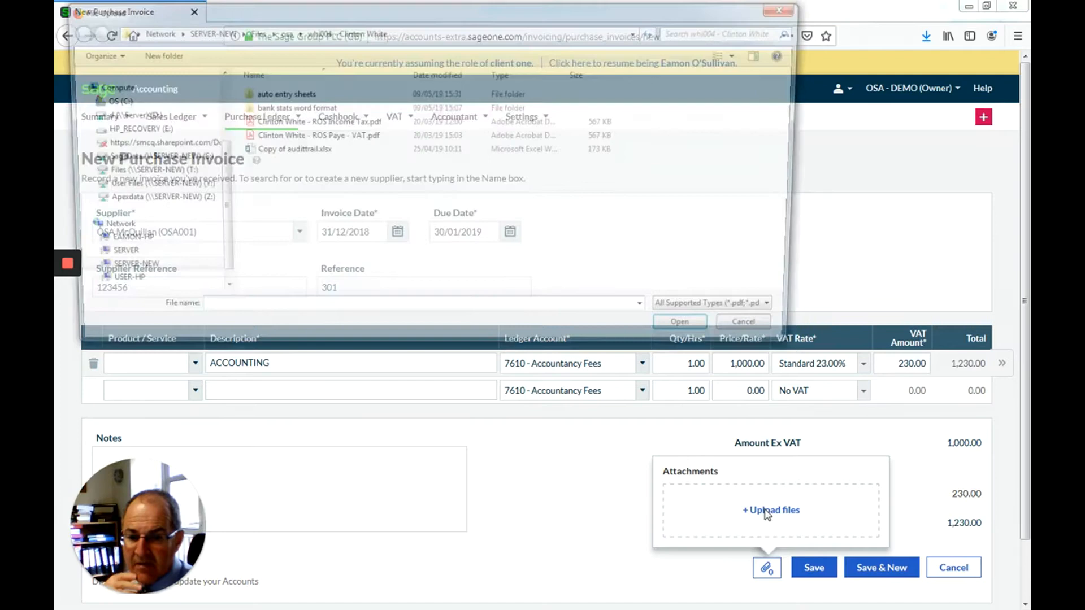
pyautogui.click(741, 320)
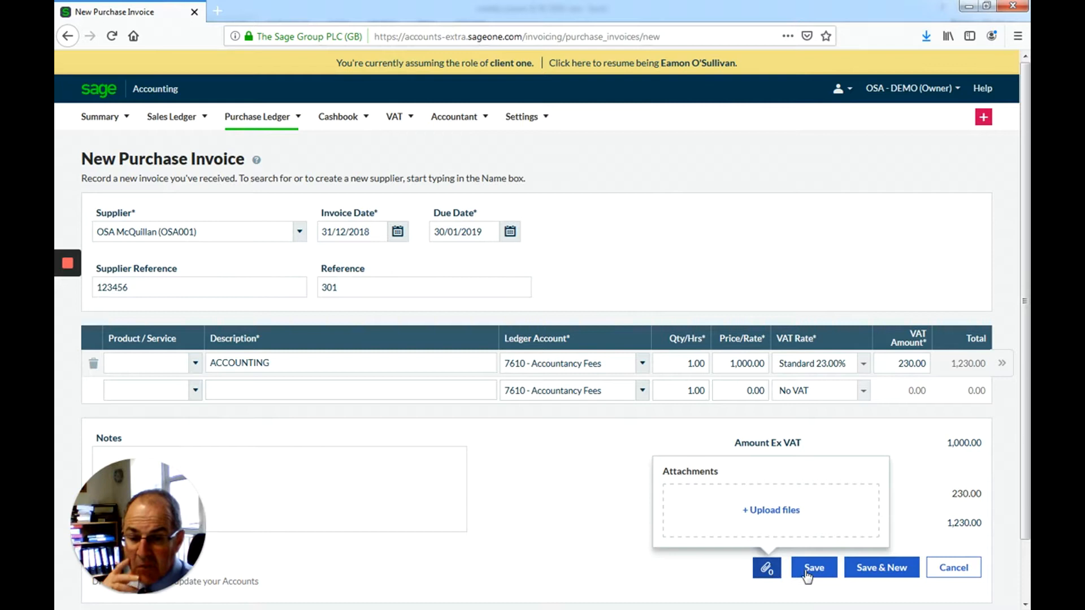
pyautogui.click(813, 568)
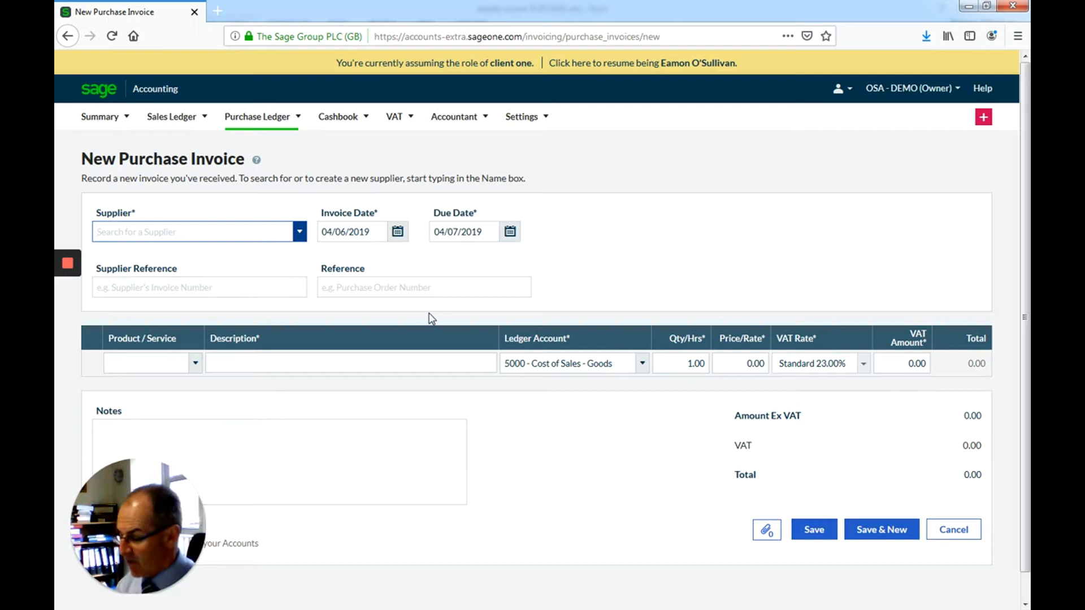
# Abandon the blank invoice and open the Purchase Invoices list from 01/01/2015
pyautogui.click(352, 231)
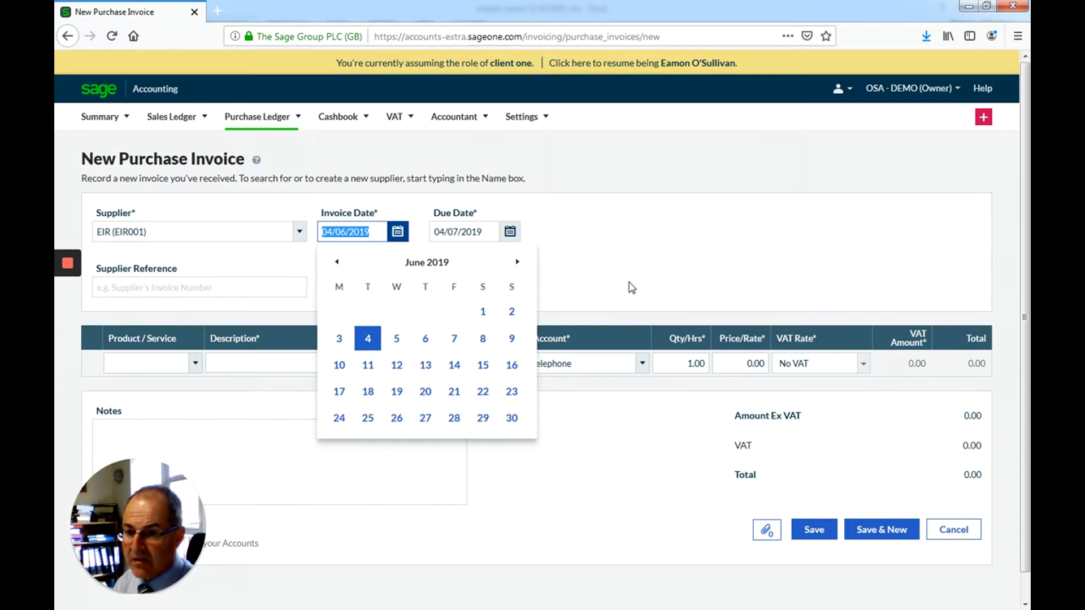
pyautogui.click(349, 363)
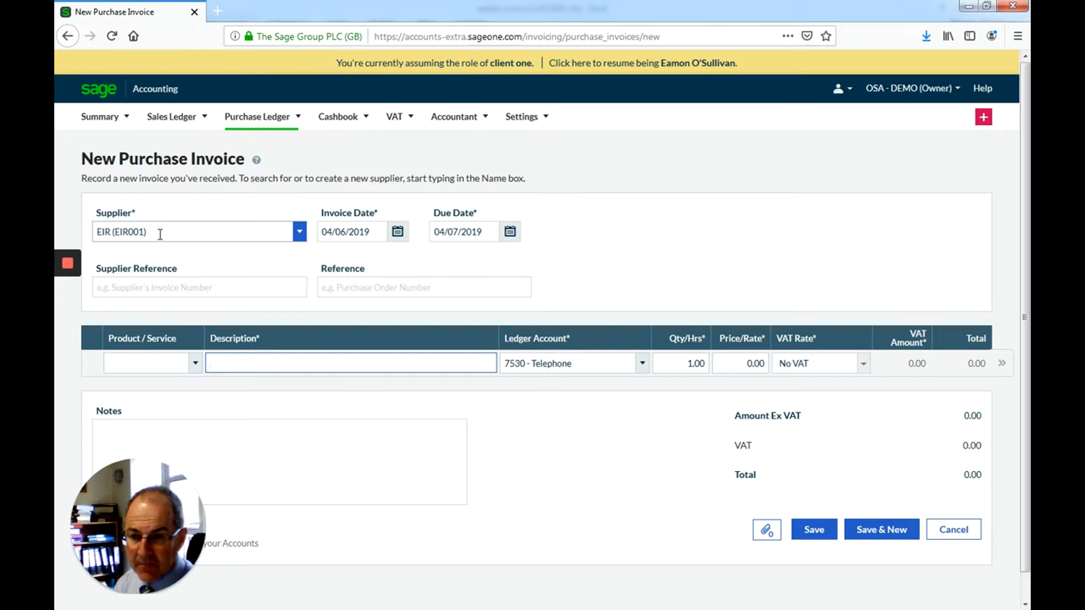
pyautogui.scroll(-3)
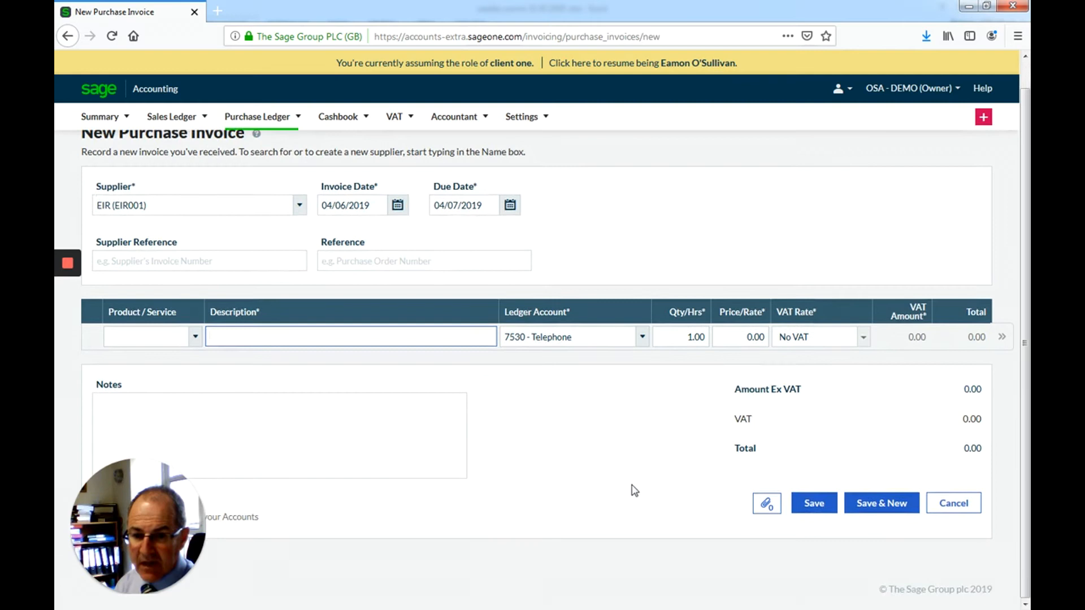
pyautogui.click(265, 173)
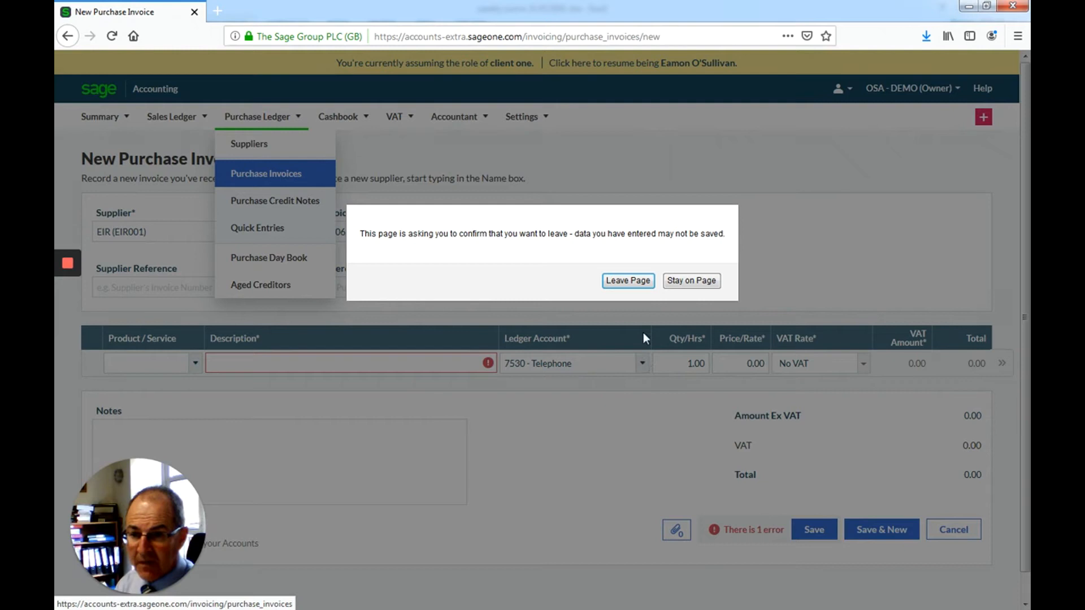
pyautogui.click(626, 280)
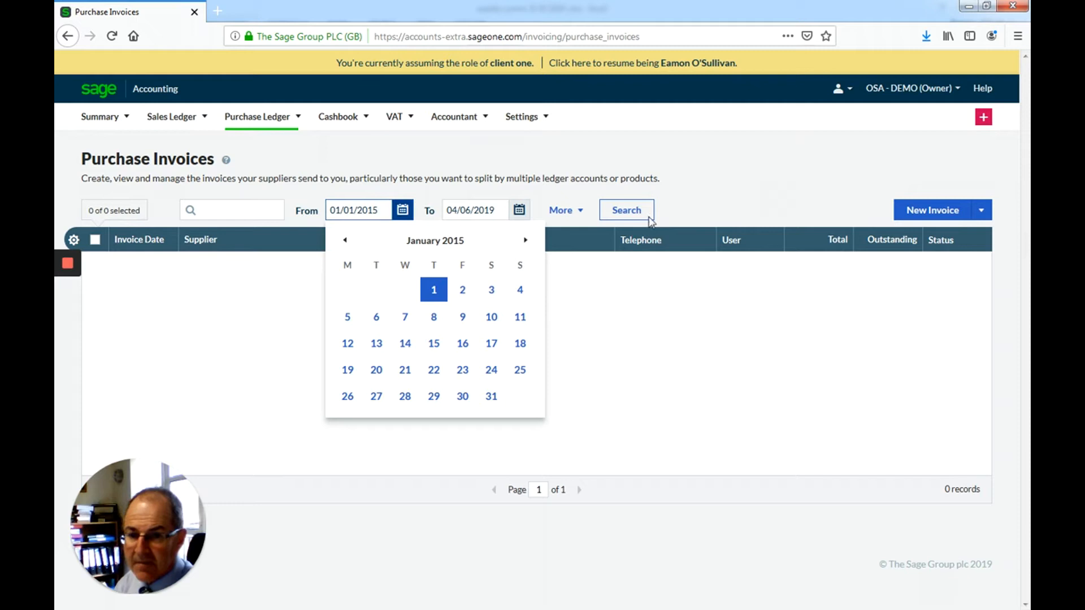
pyautogui.click(625, 209)
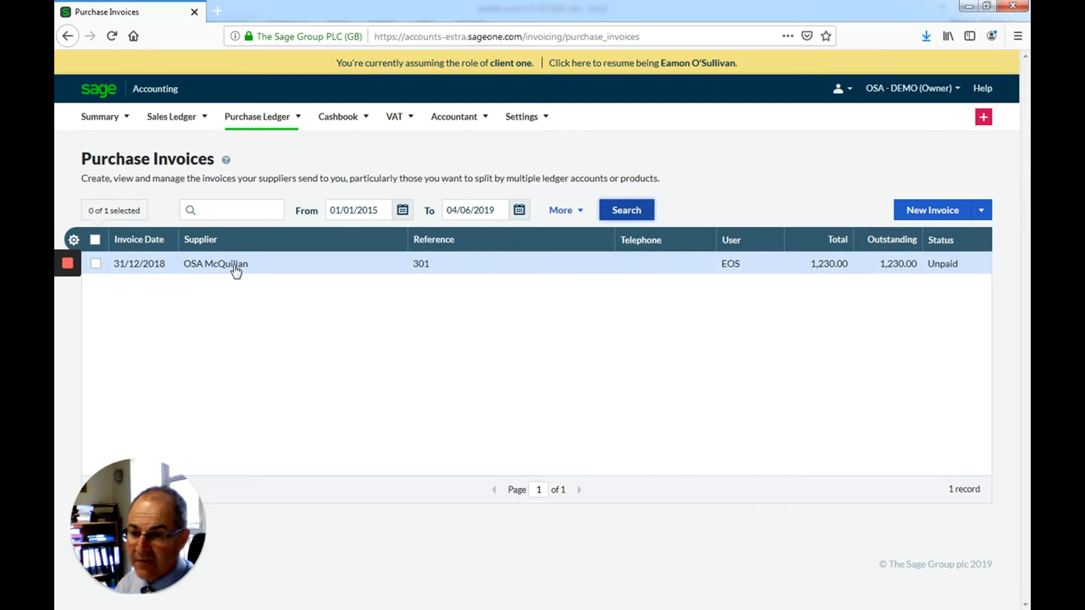
pyautogui.click(216, 264)
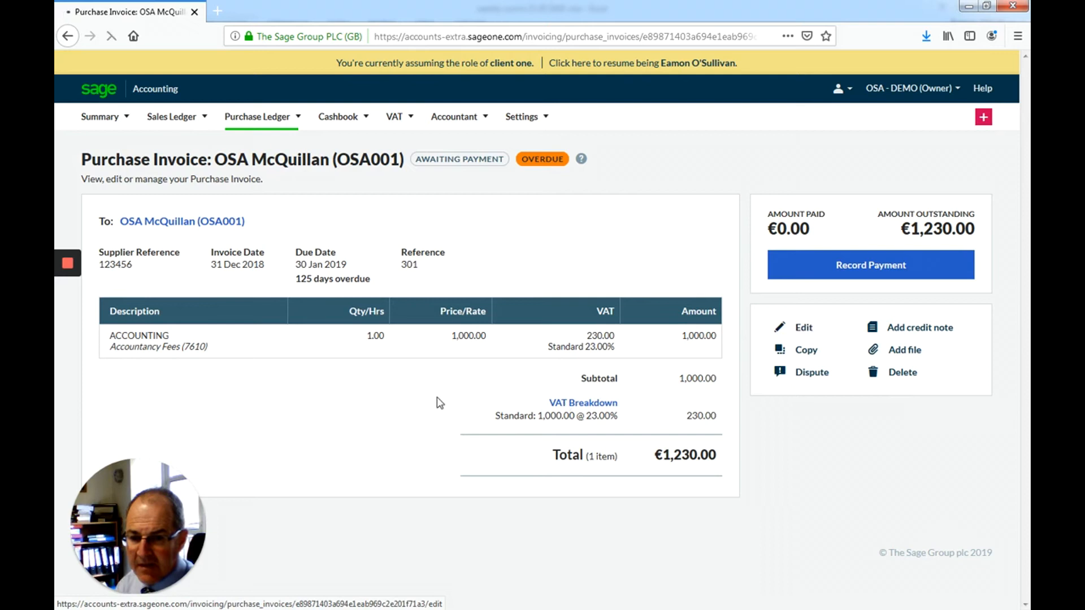
pyautogui.click(802, 327)
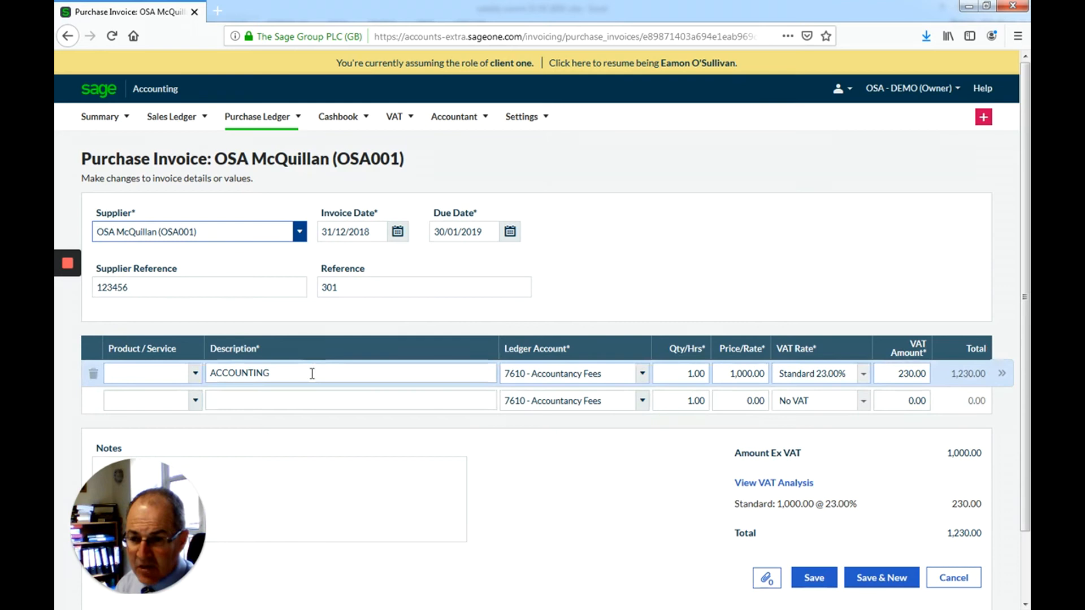
# Extend the line description to 'ACCOUNTING FOR YEAR ENDED 31ST DEC 2017' and save the invoice
pyautogui.write('FOR YEAR ENDE')
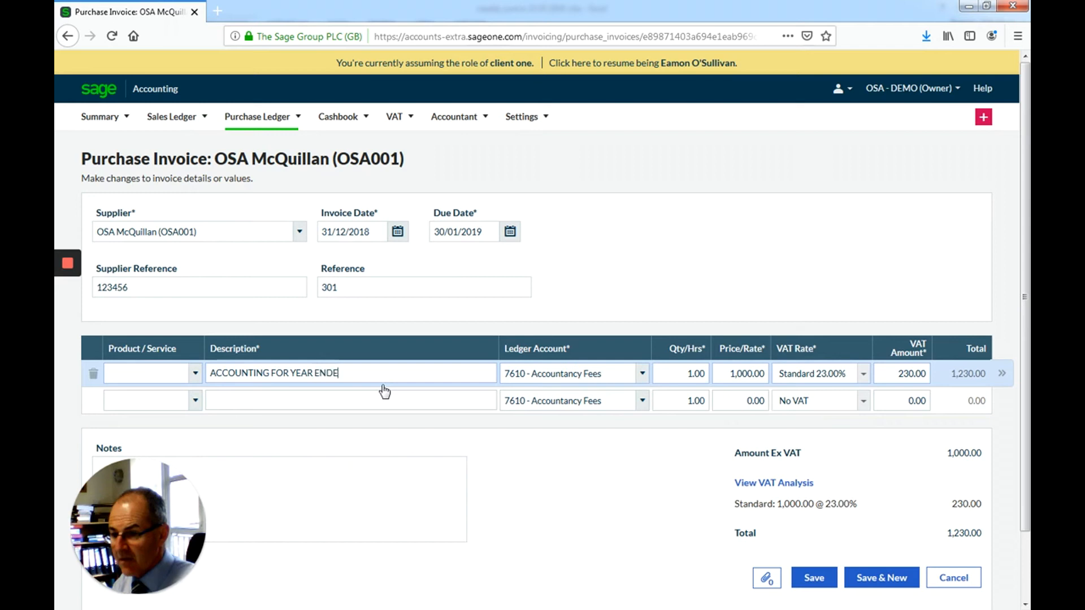
pyautogui.write('D 31ST DEC 2017')
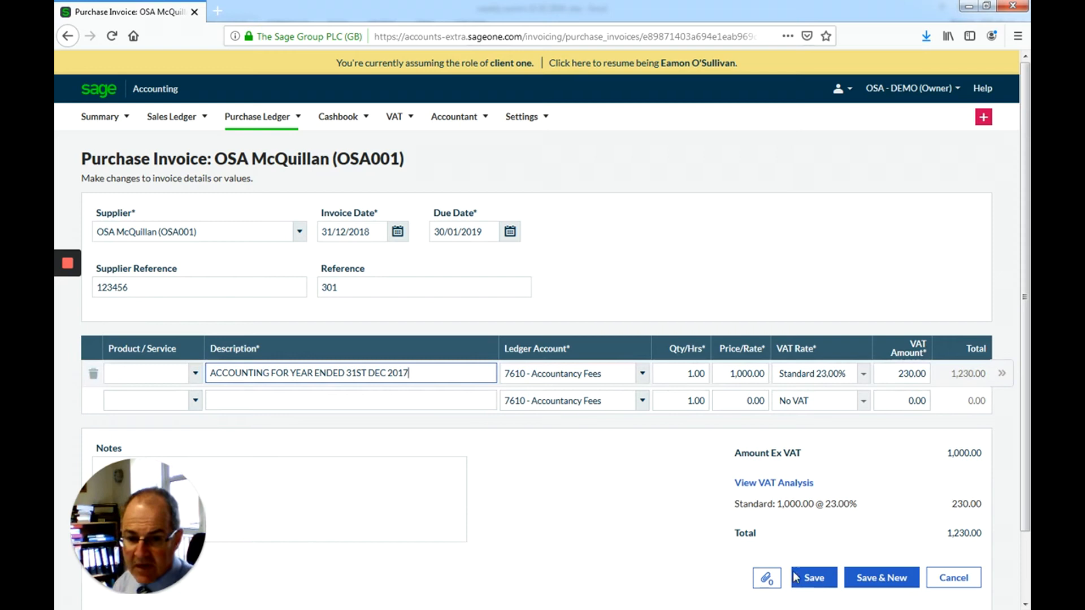
pyautogui.click(814, 577)
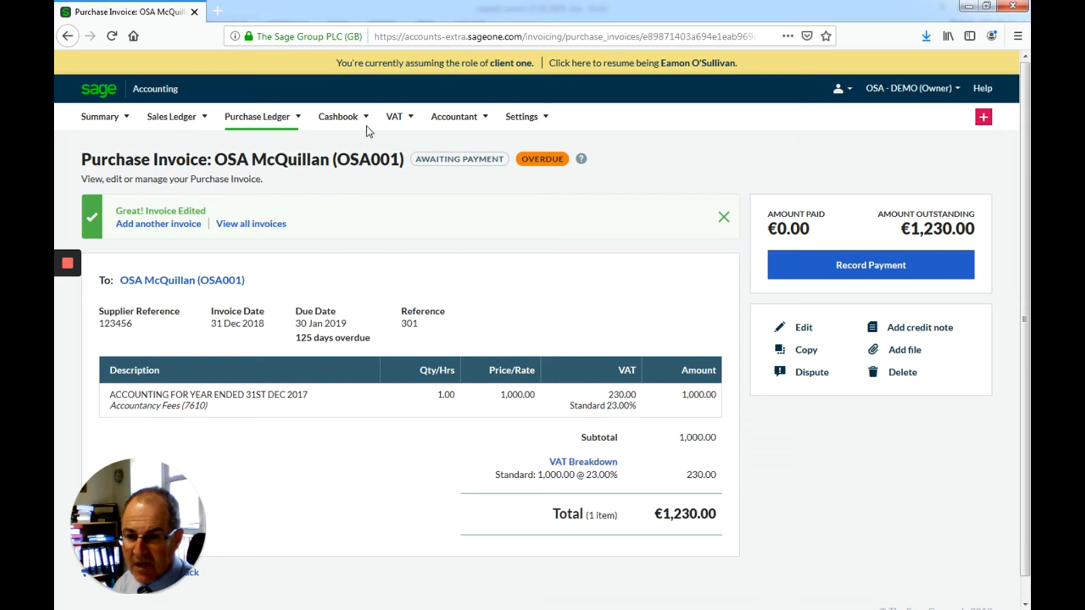
pyautogui.click(67, 263)
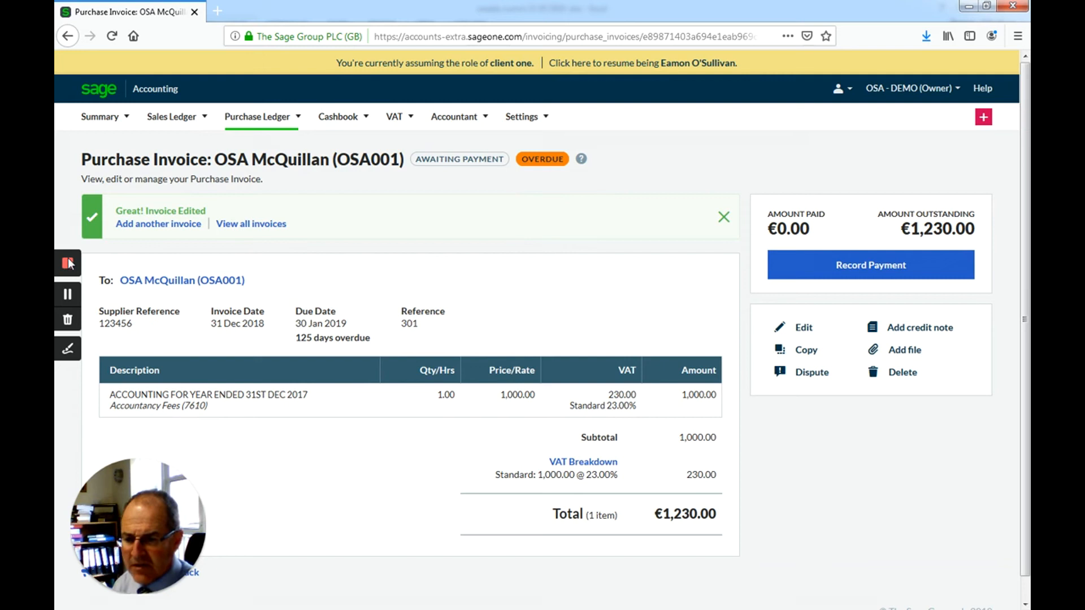